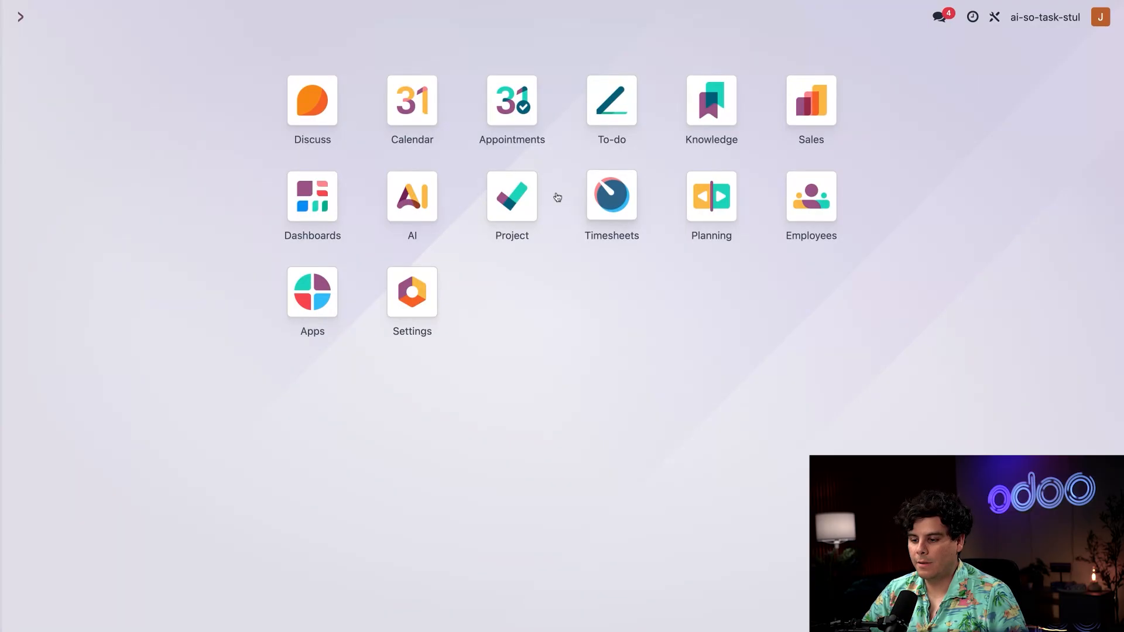
- Search the app catalogue for 'ai', then open the Sales quotations list
left_click(312, 293)
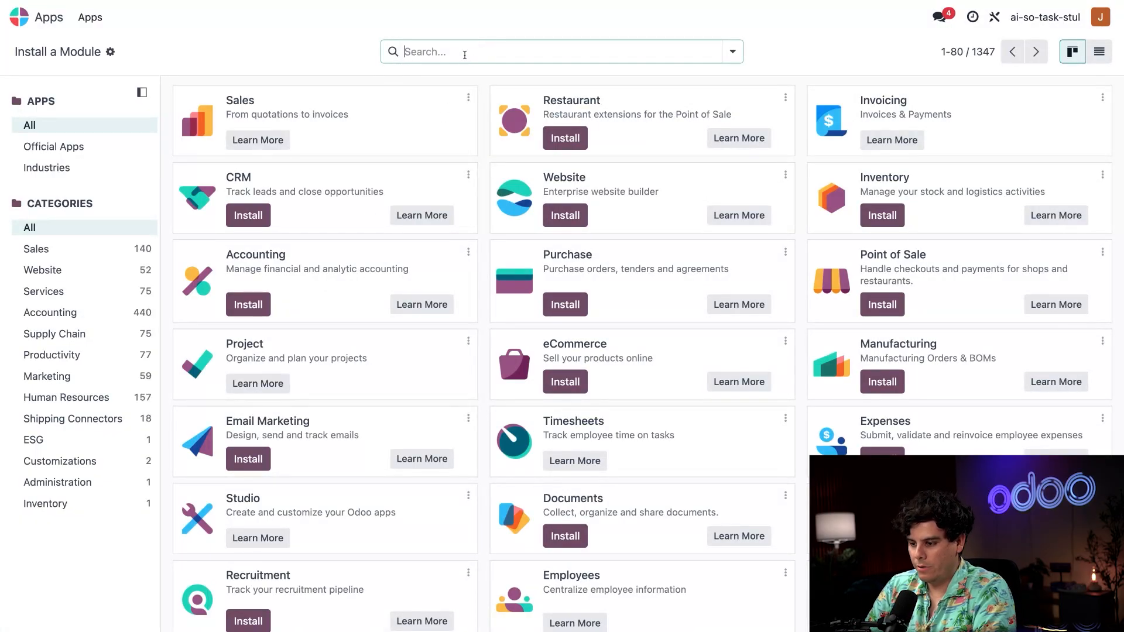
type("ai_")
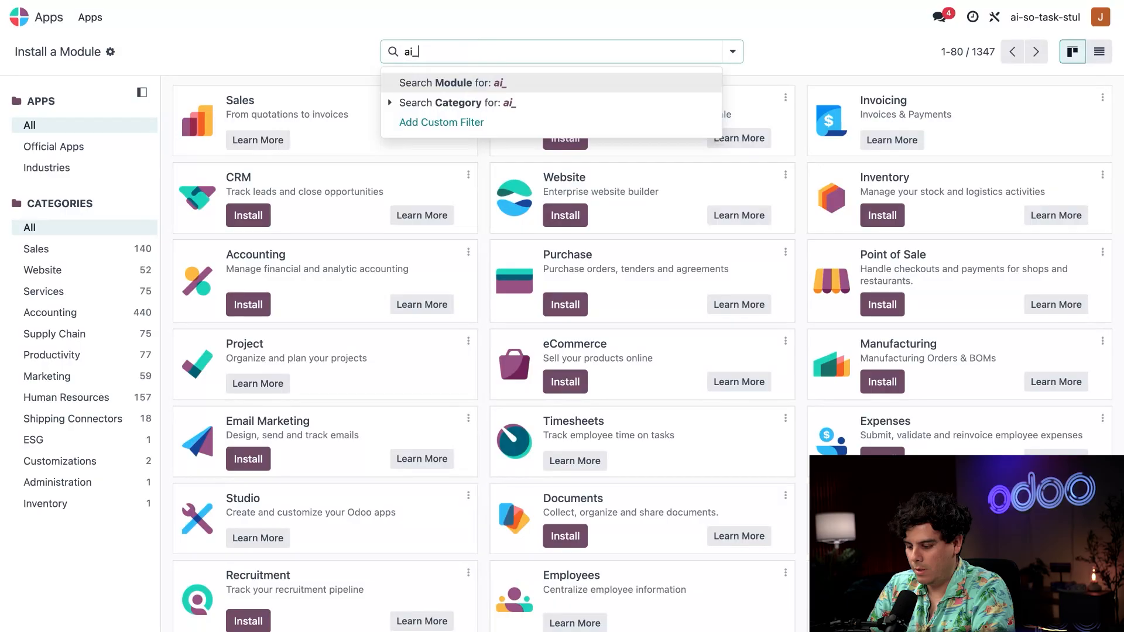
left_click(453, 83)
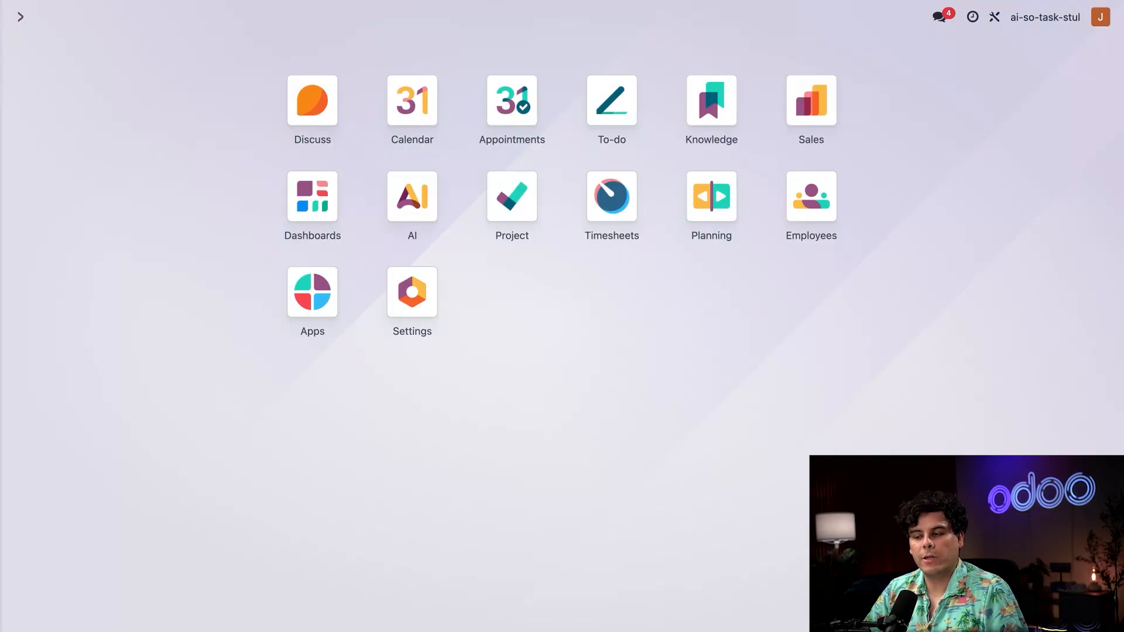
left_click(811, 99)
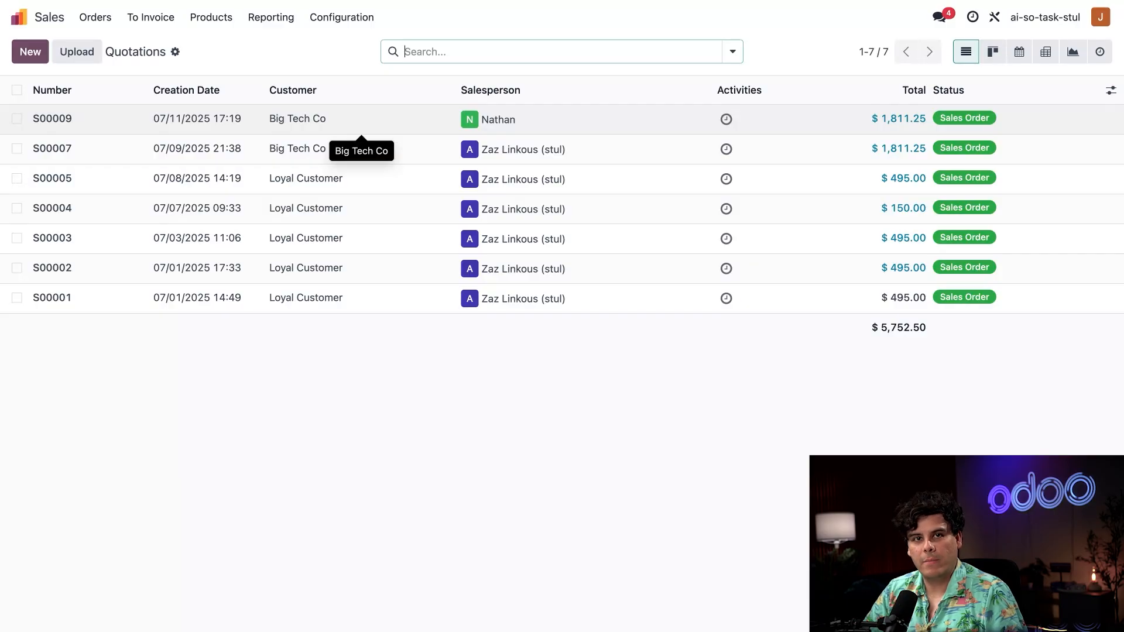
- Open Big Tech Co's sales order S00009
left_click(51, 118)
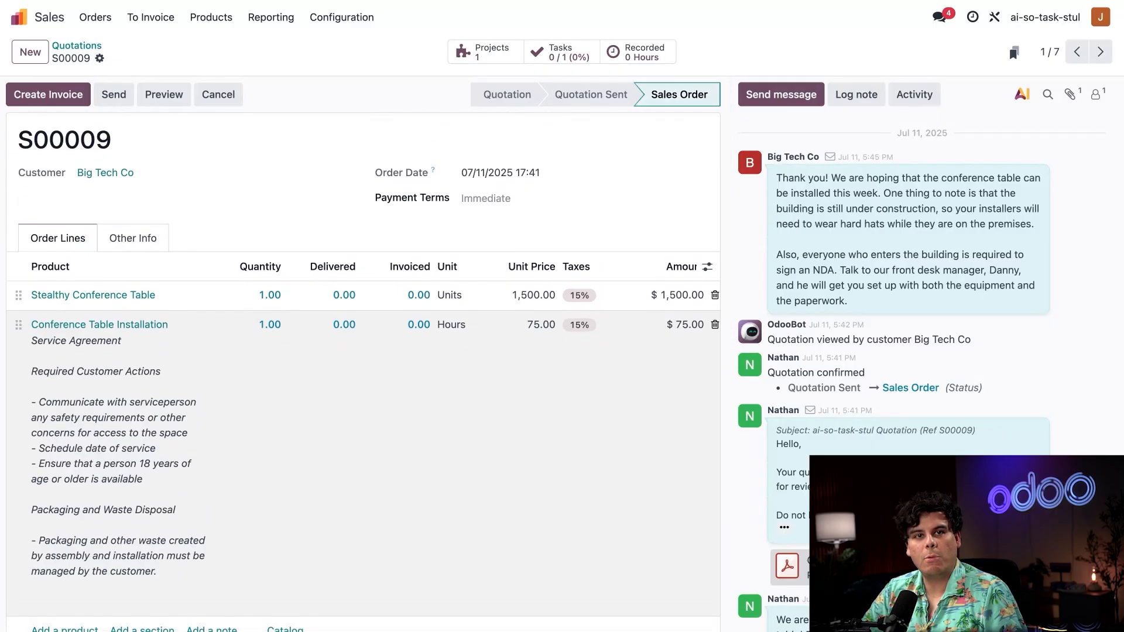
- Scroll through order S00009's lines and terms to reach its linked task
scroll("down", 3)
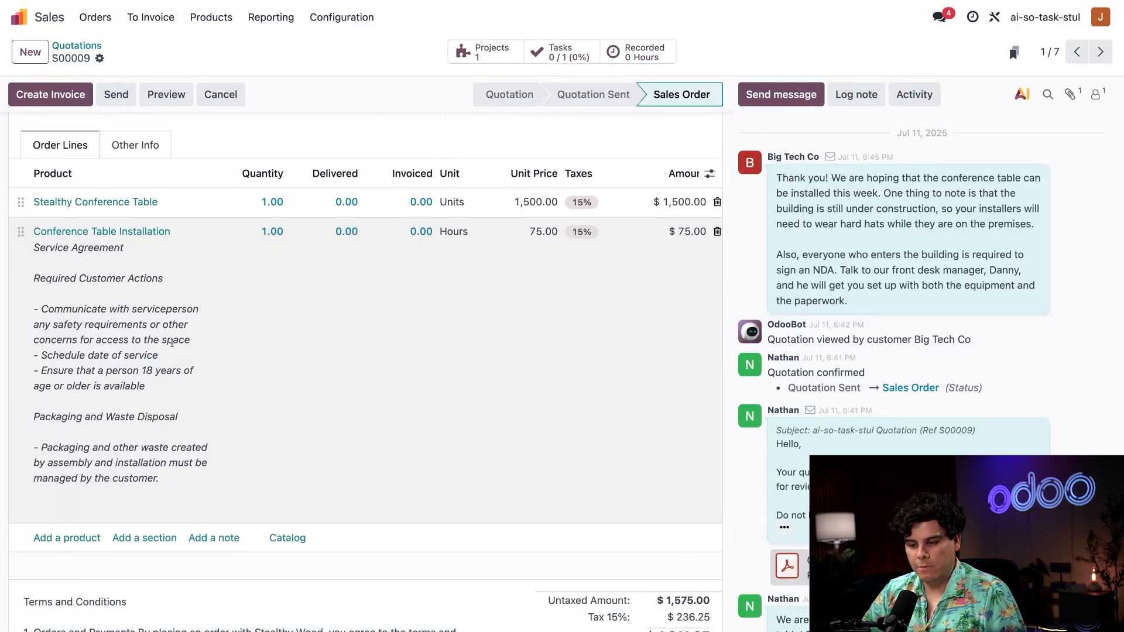
scroll("down", 3)
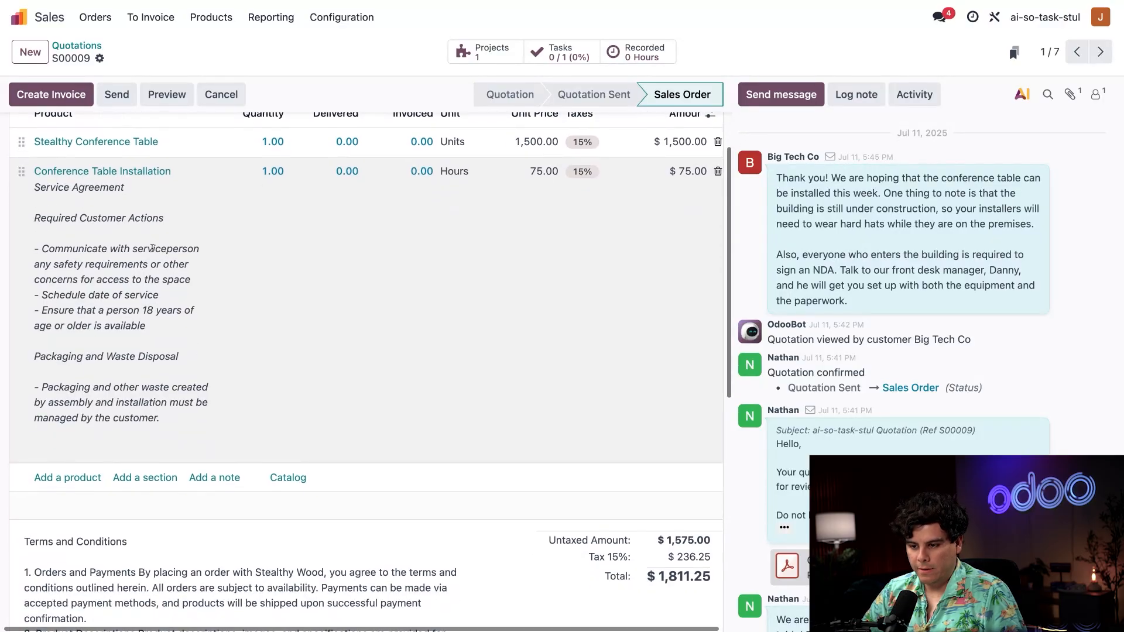
scroll("down", 3)
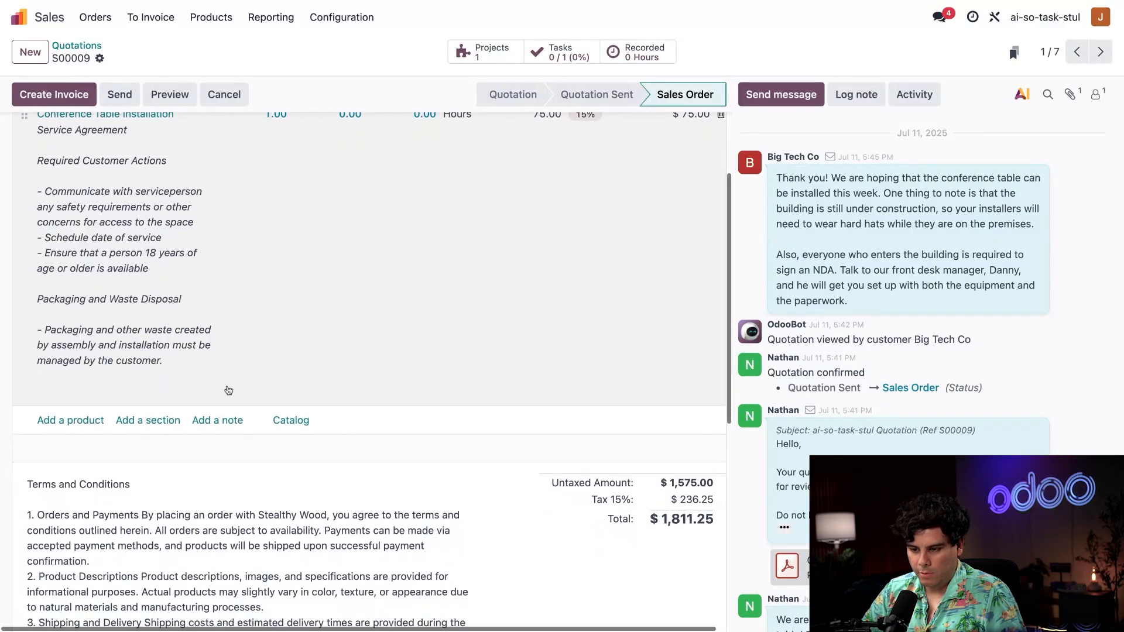
scroll("down", 3)
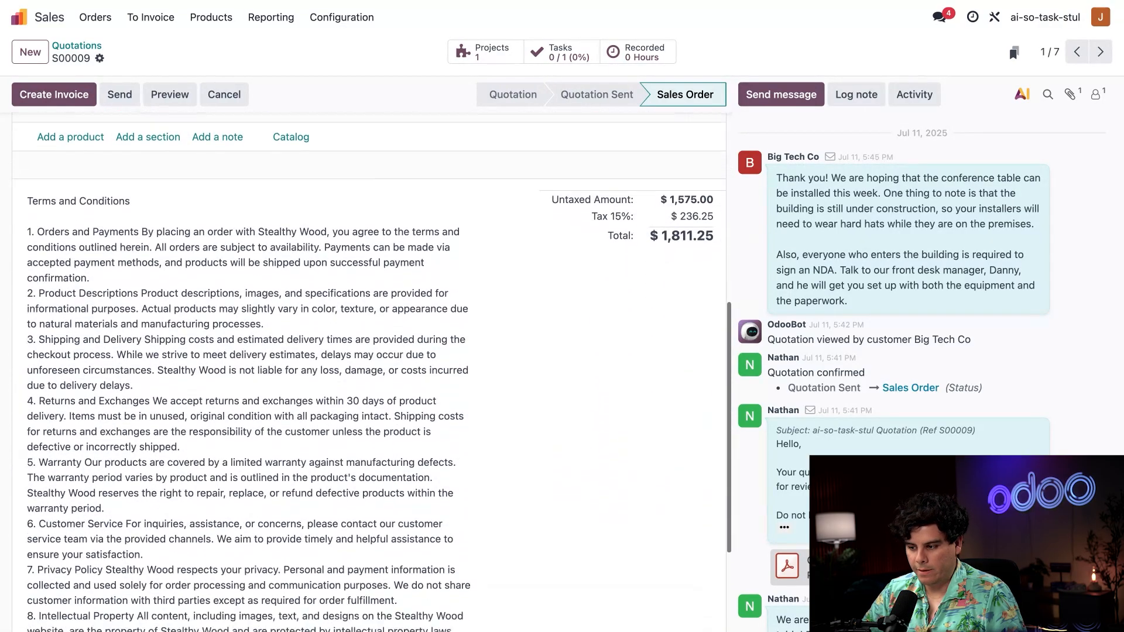
scroll("down", 3)
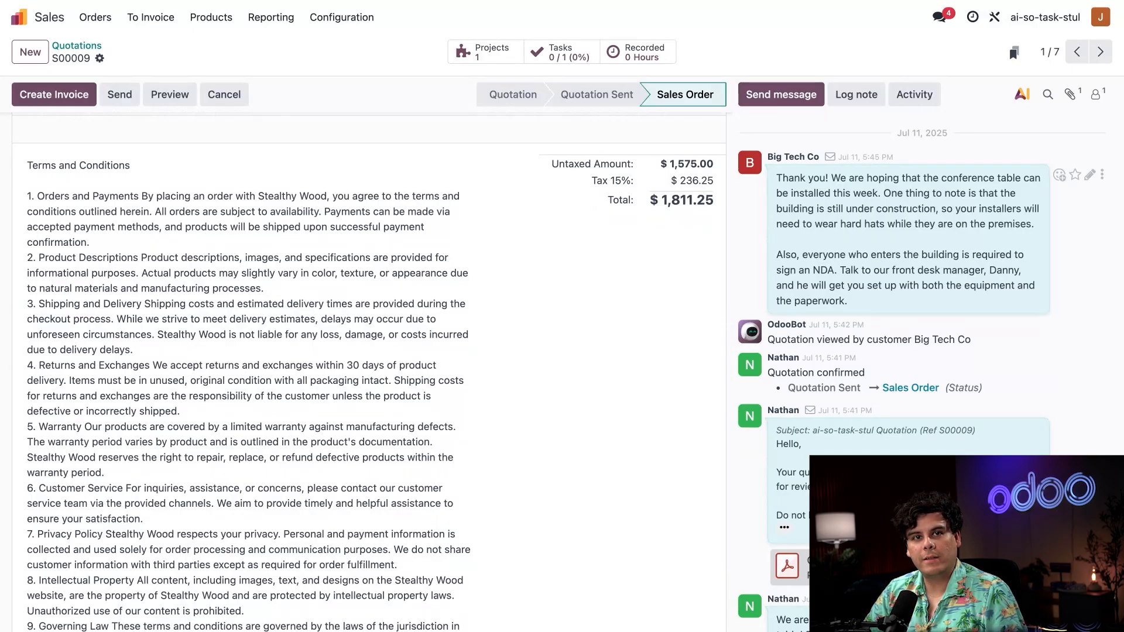
mouse_move(936, 250)
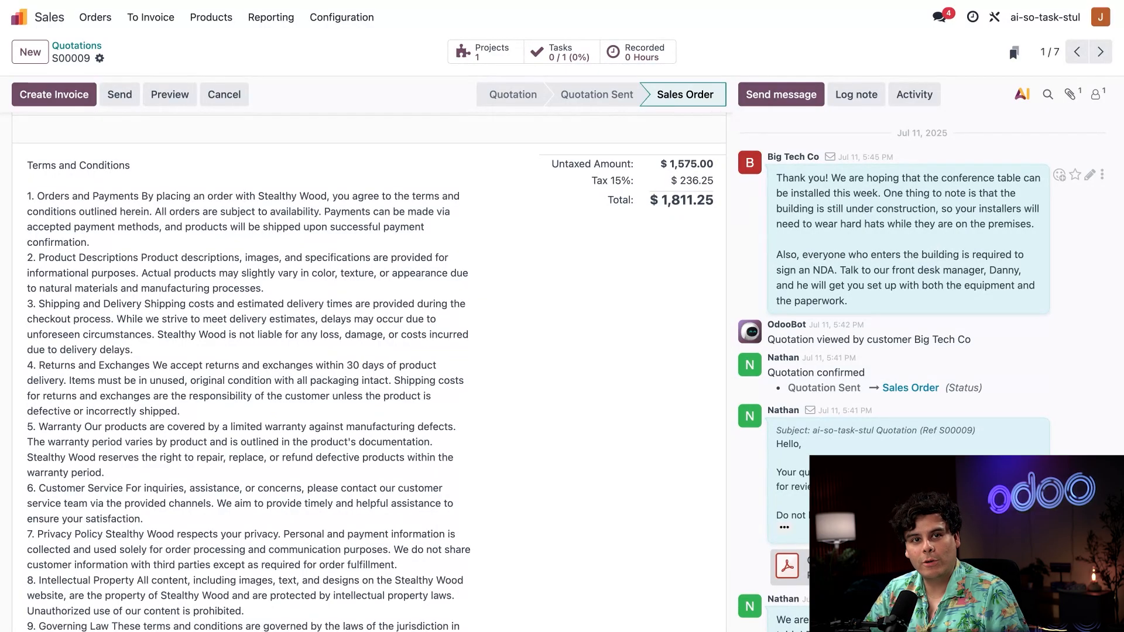
scroll("down", 3)
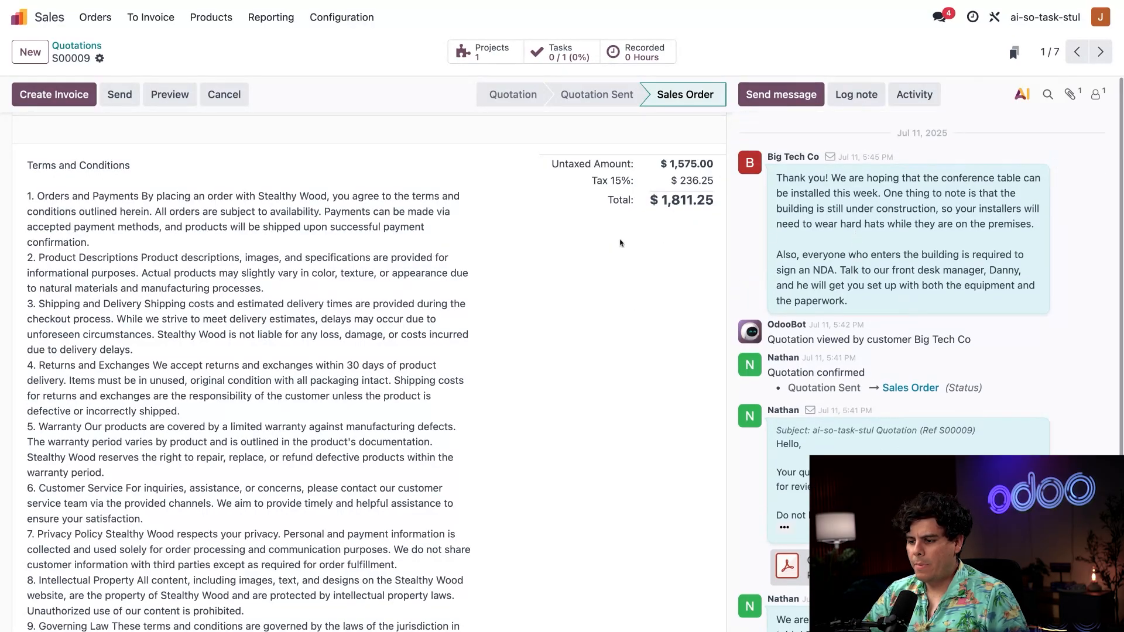
scroll("up", 3)
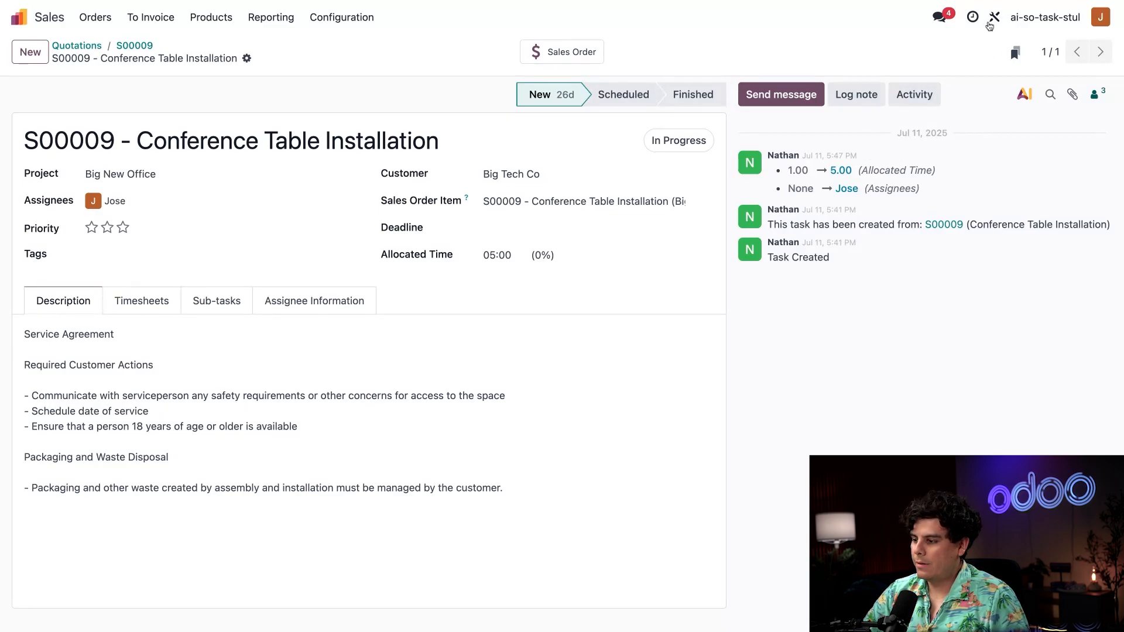
- Open Studio on the Conference Table Installation task form
left_click(994, 17)
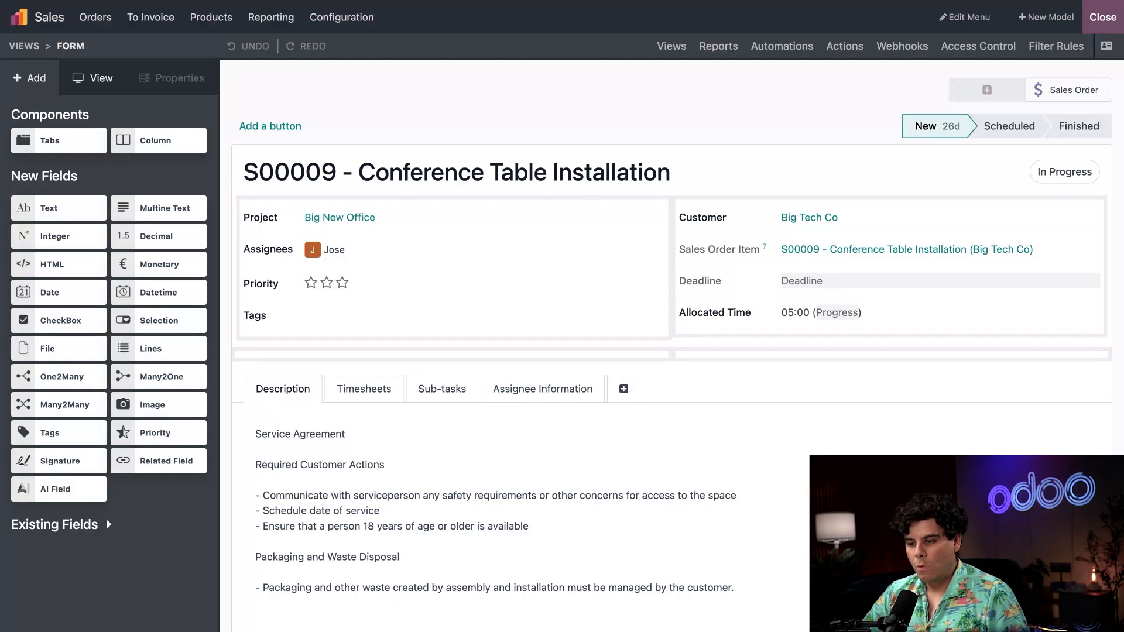
- Scroll the task form and show the Assignee Information tab with Considerations for Task
scroll("down", 3)
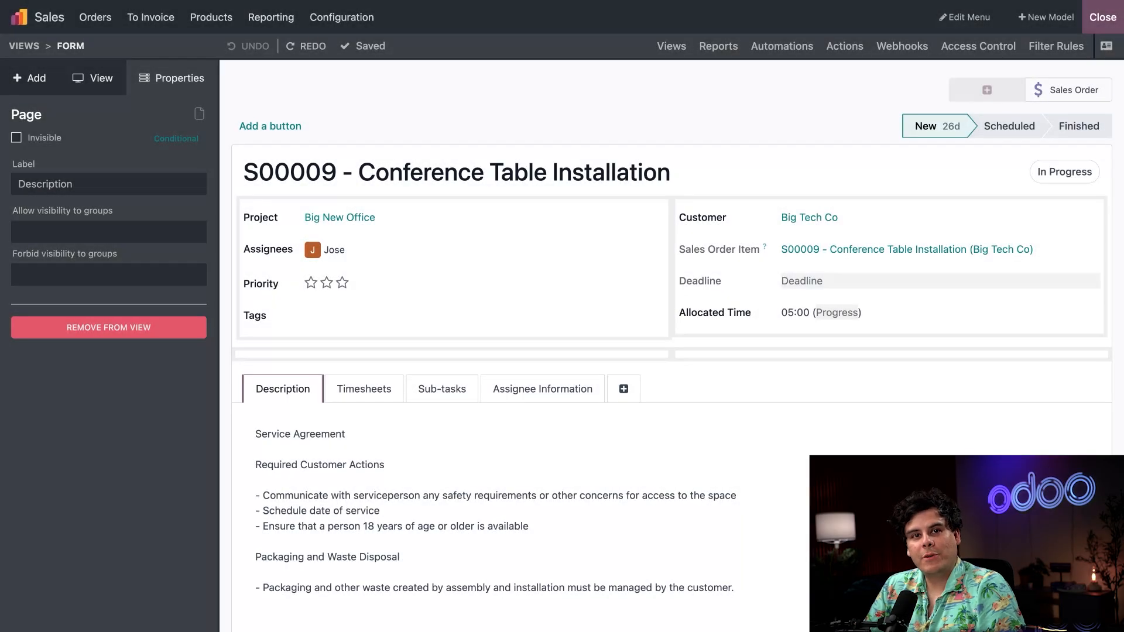
scroll("down", 3)
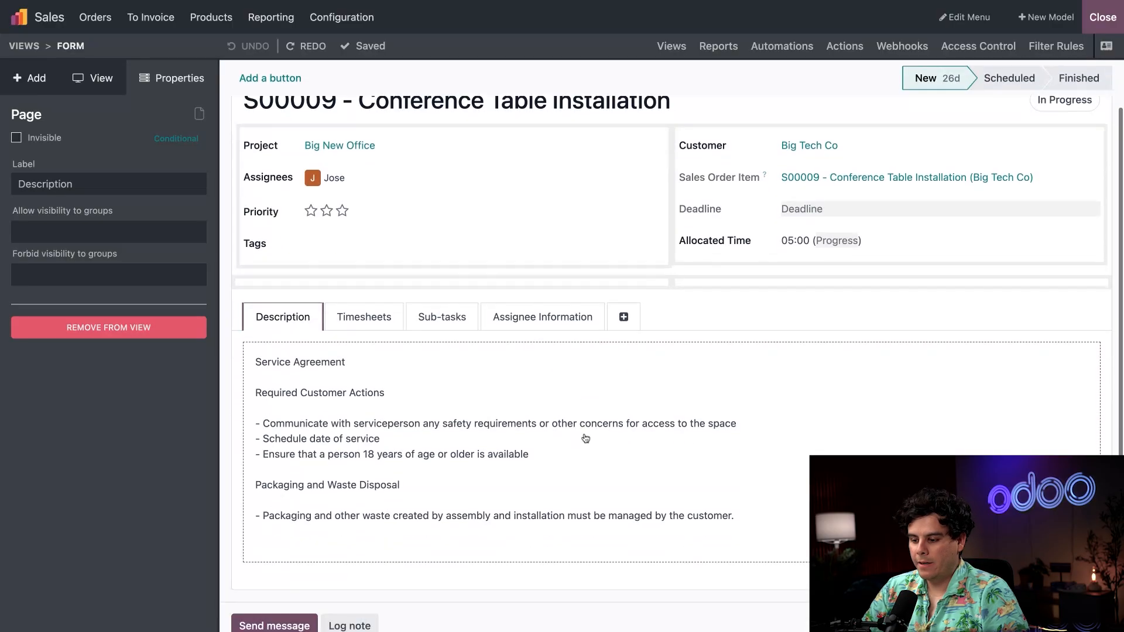
scroll("down", 3)
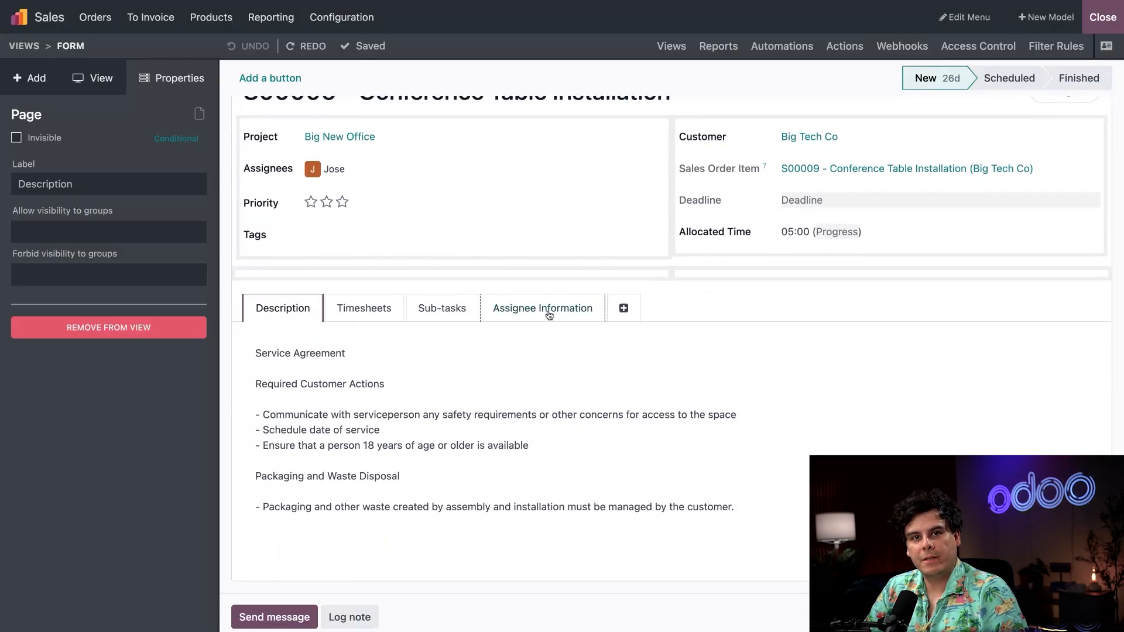
left_click(543, 308)
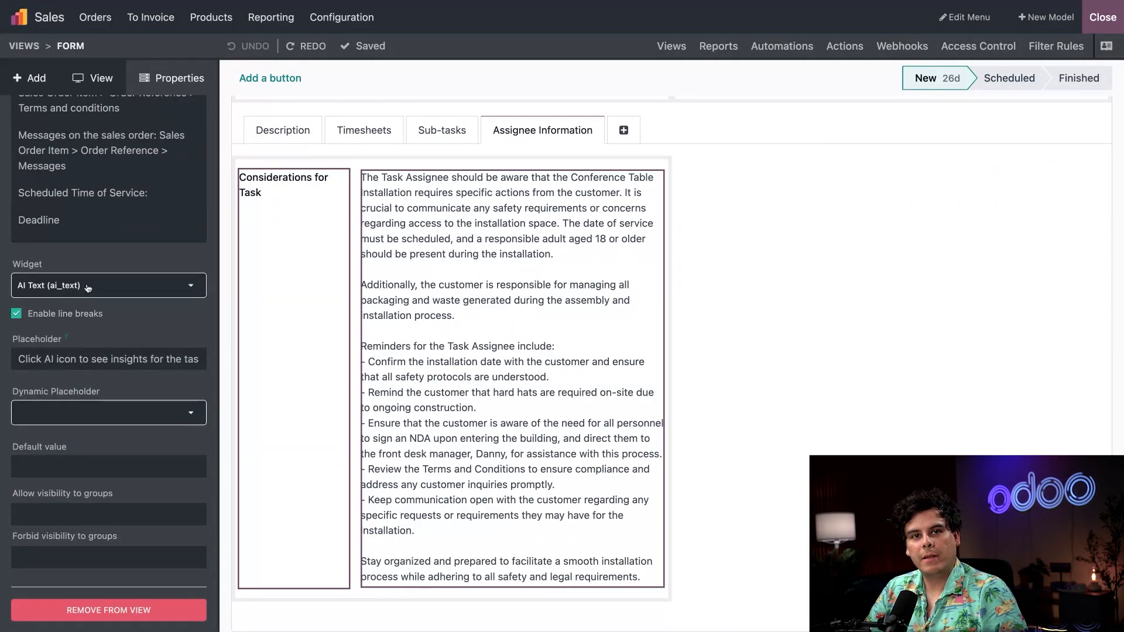
left_click(109, 285)
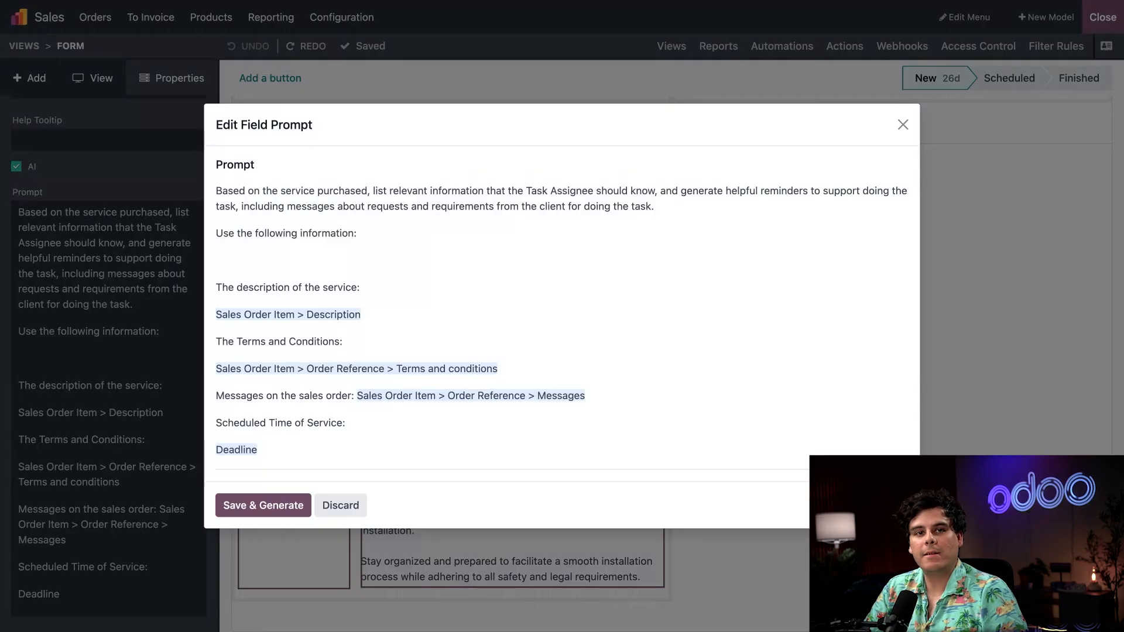
- Type '/' on the blank prompt line, browse the Field Selector list, and close unchanged
left_click(270, 260)
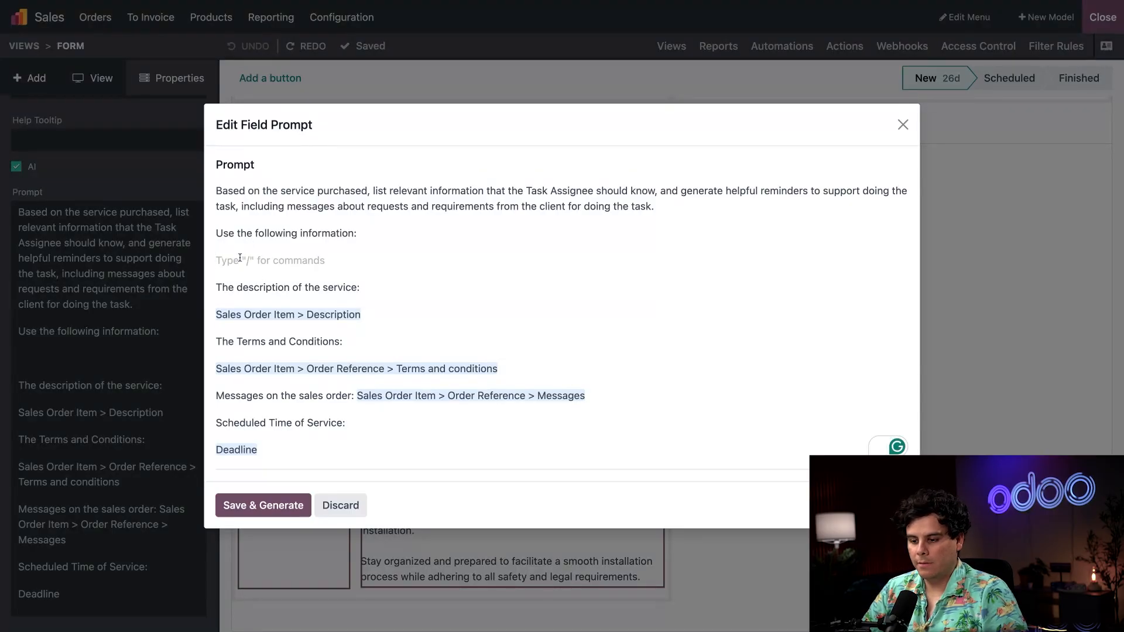
type("/")
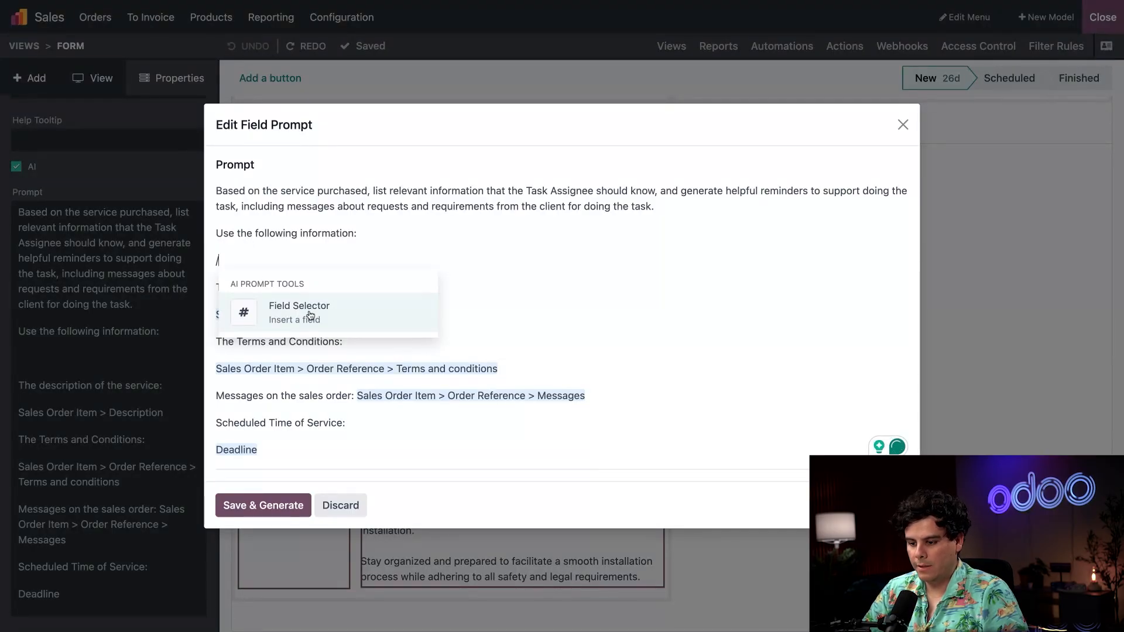
left_click(298, 312)
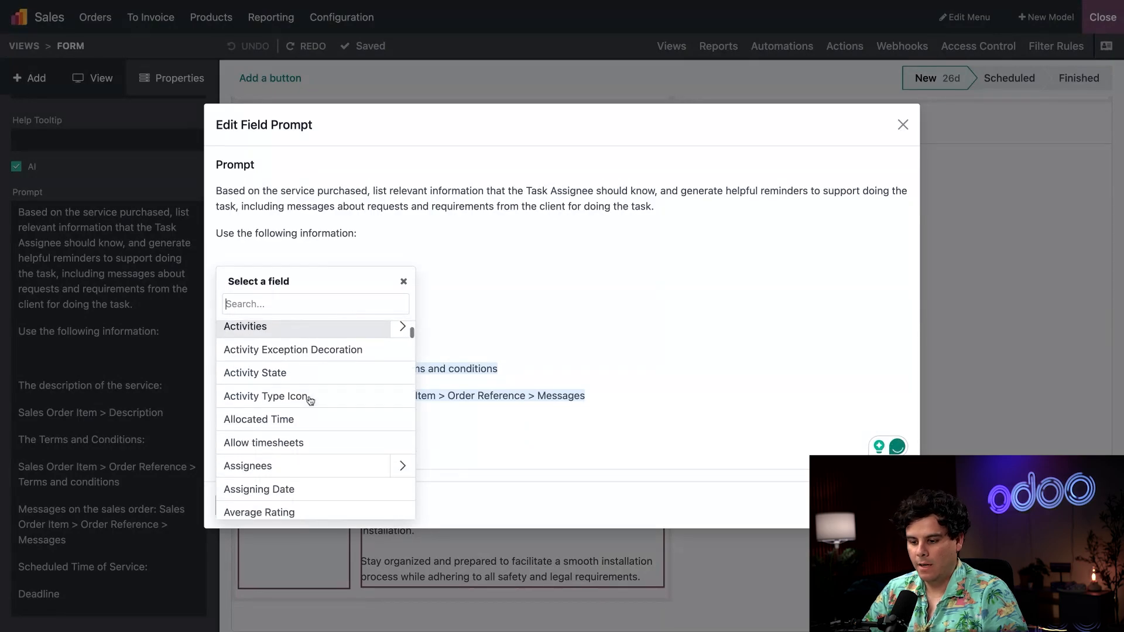
scroll("down", 3)
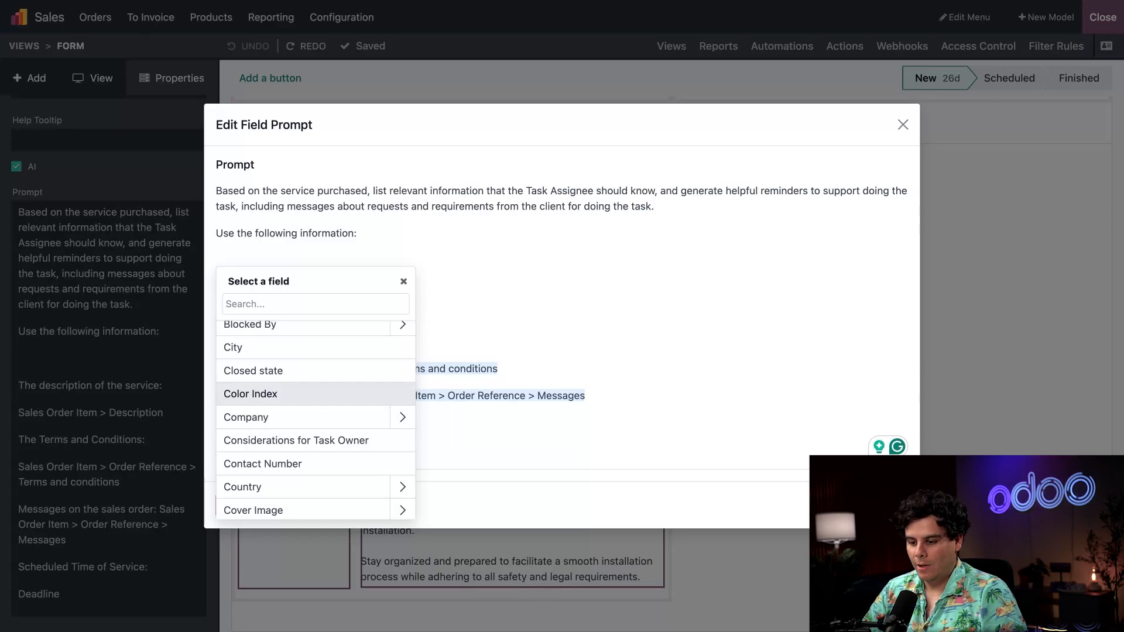
scroll("down", 3)
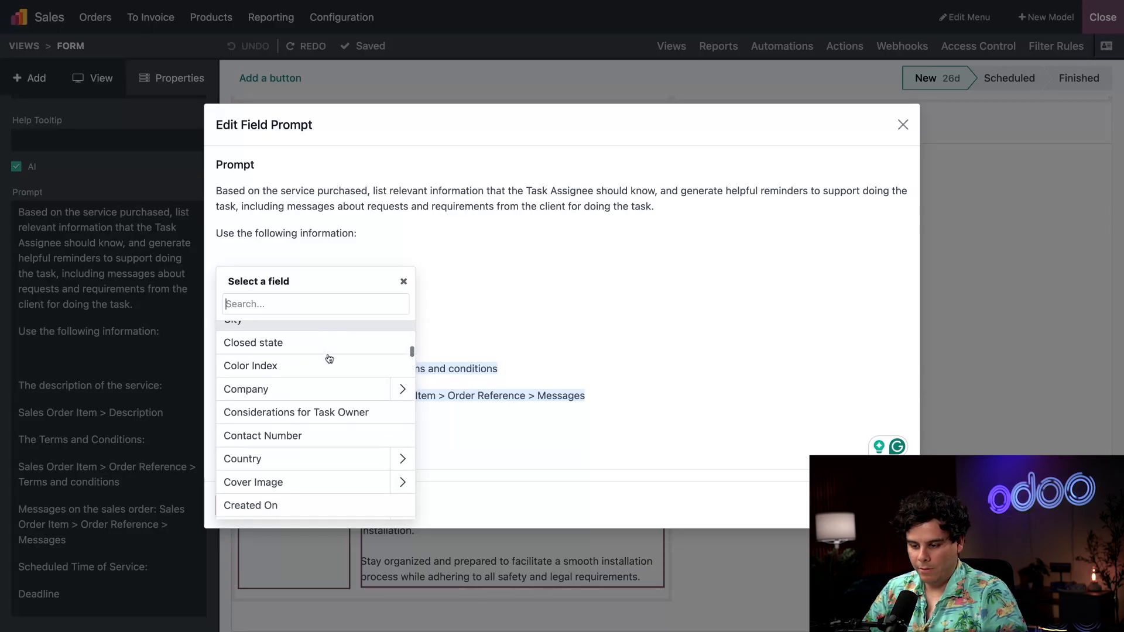
scroll("down", 3)
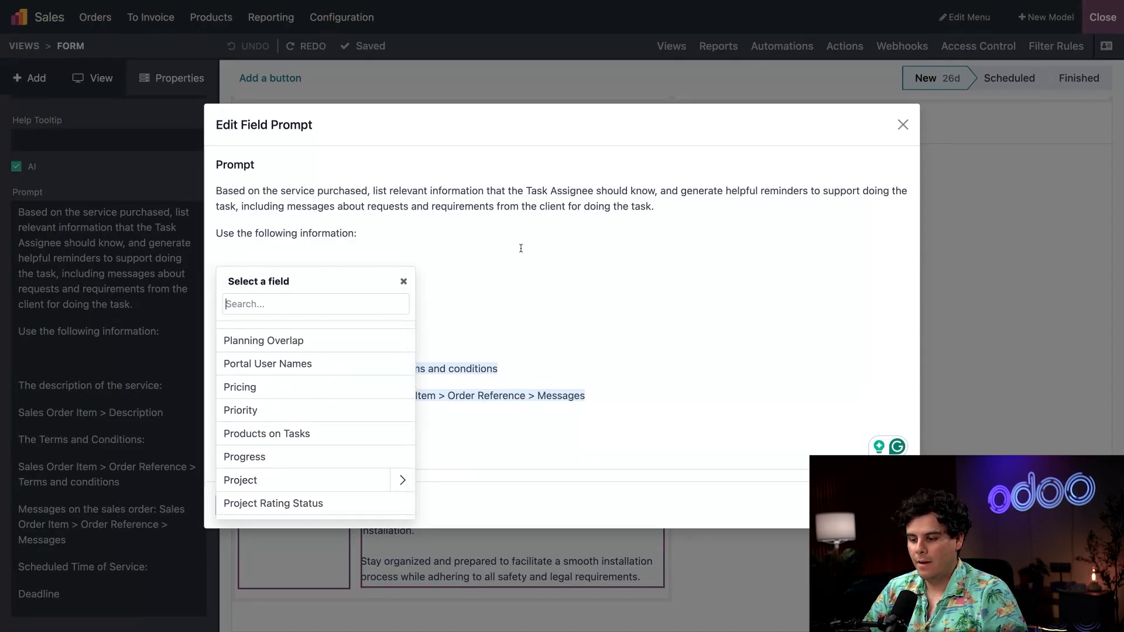
left_click(402, 281)
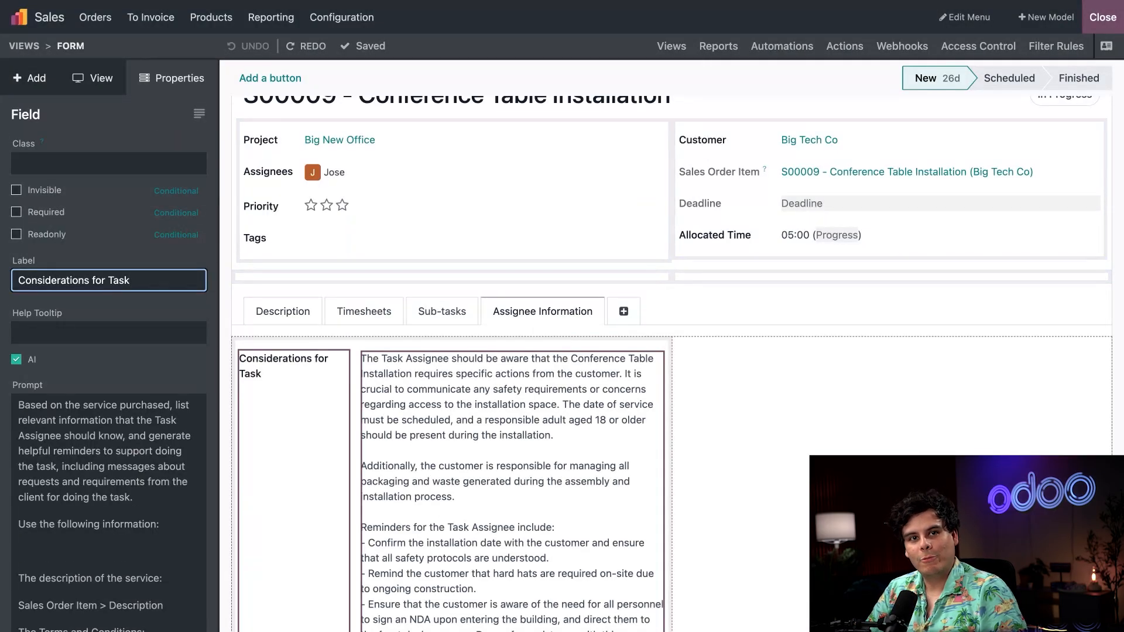
- Exit Studio back to the regular Conference Table Installation task form
scroll("down", 3)
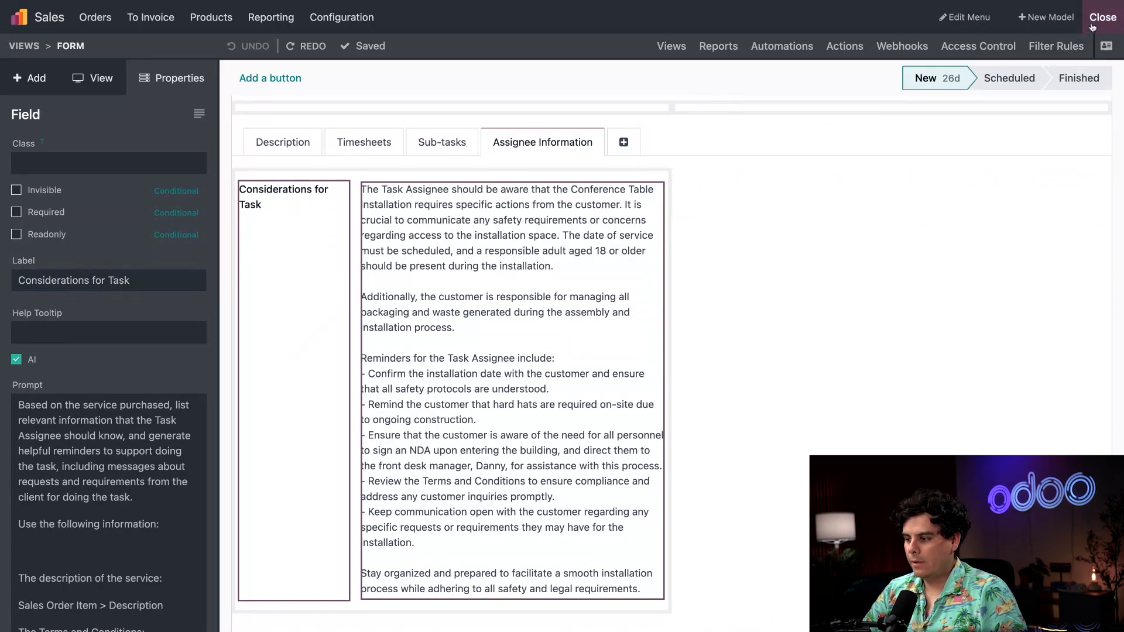
left_click(1102, 17)
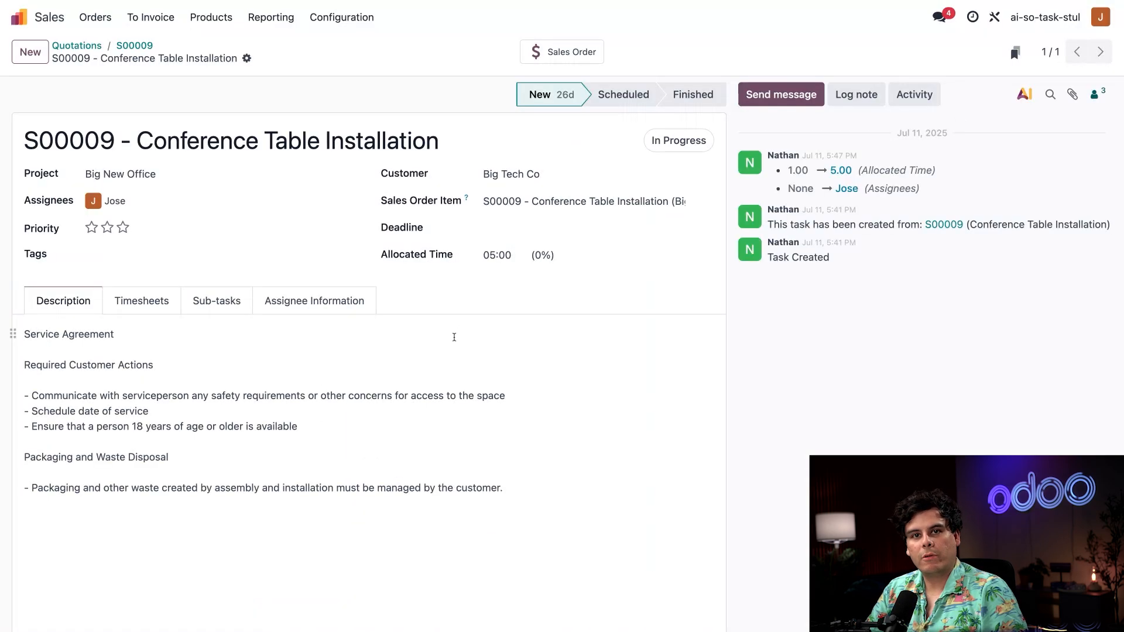
- Read the Assignee Information tab's safety, hard-hat and NDA reminders
left_click(314, 300)
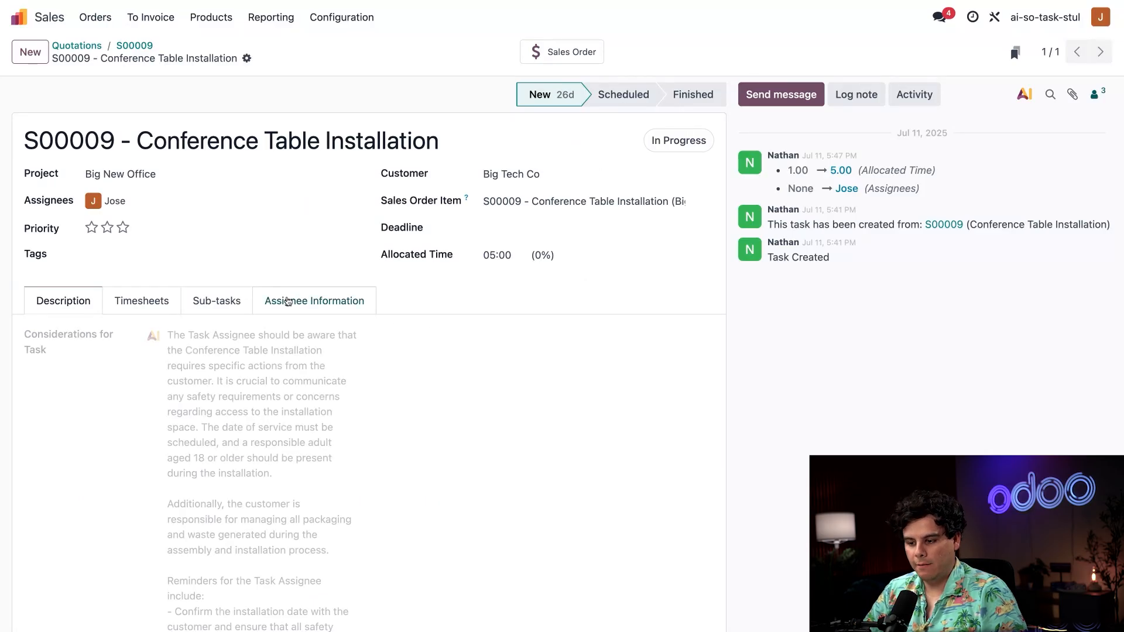
scroll("down", 3)
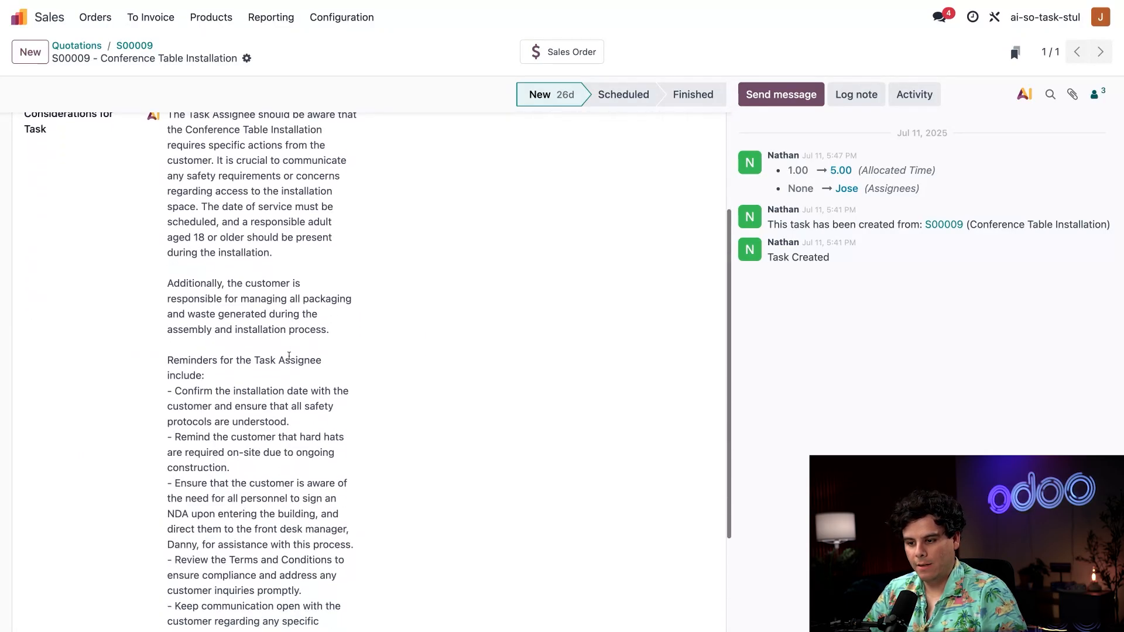